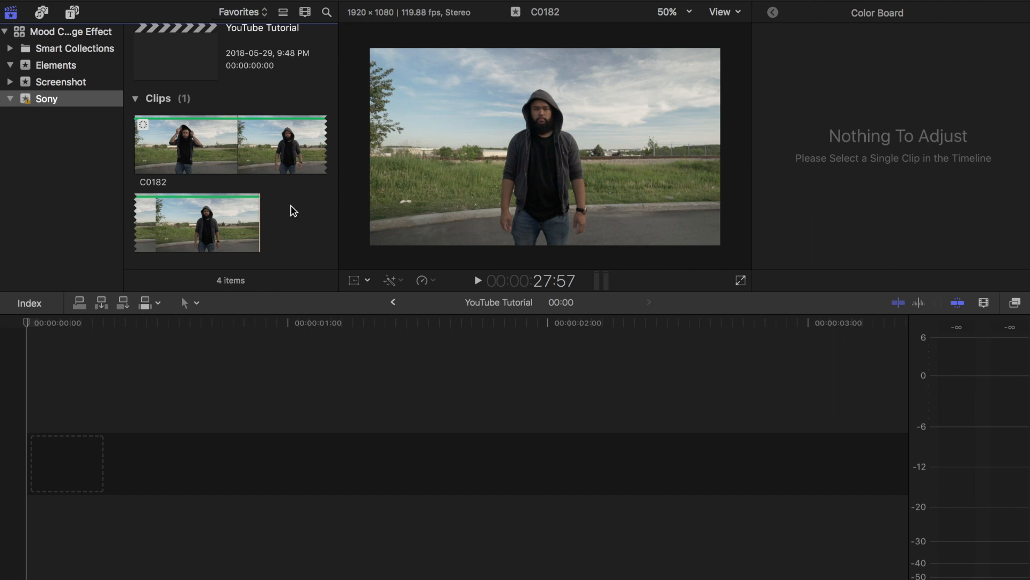
- Drag clip C0182 from the event browser into the YouTube Tutorial project timeline
{"action": "left_click", "coordinate": [212, 144]}
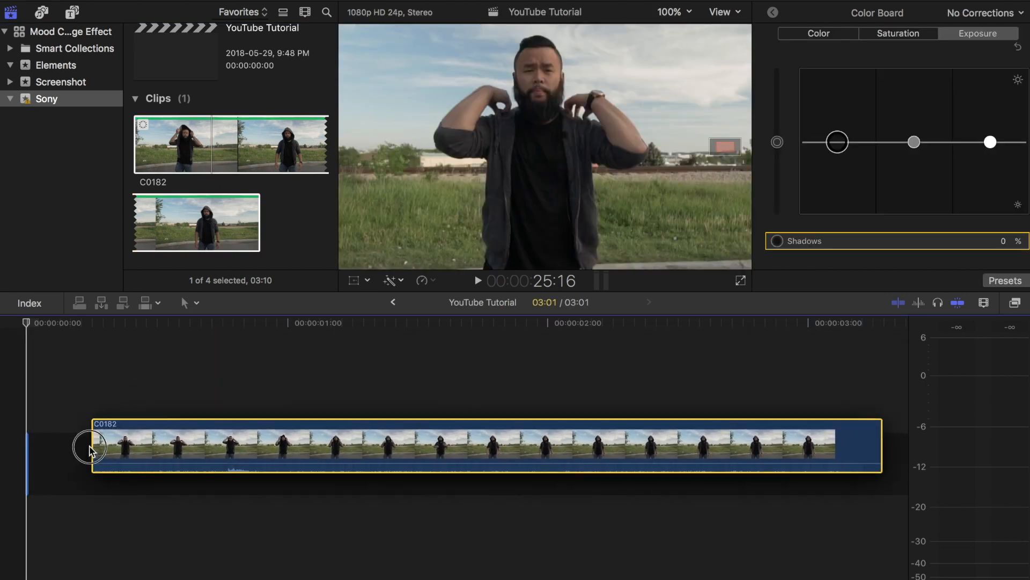
{"action": "left_click", "coordinate": [175, 463]}
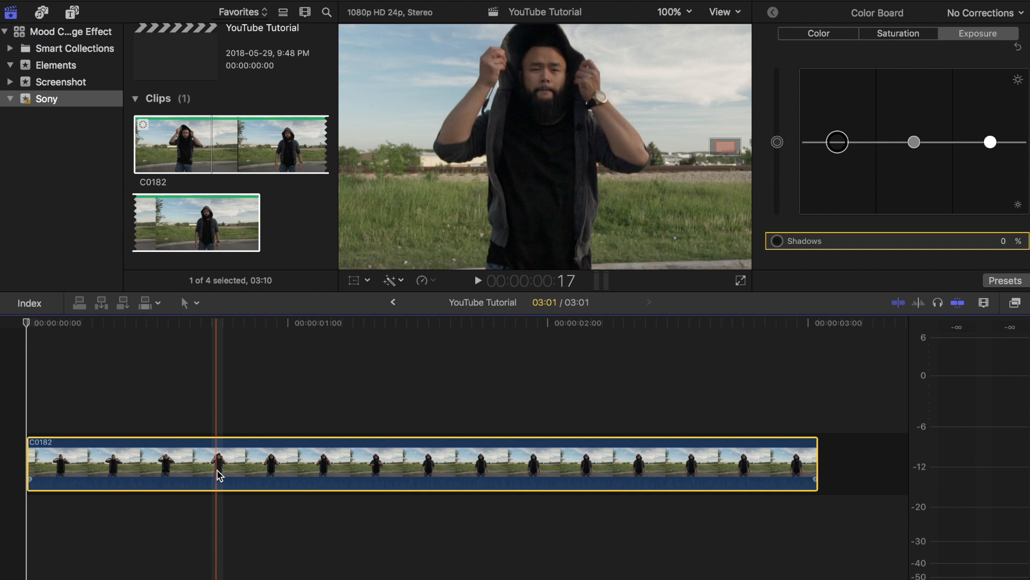
{"action": "key", "text": "cmd+c"}
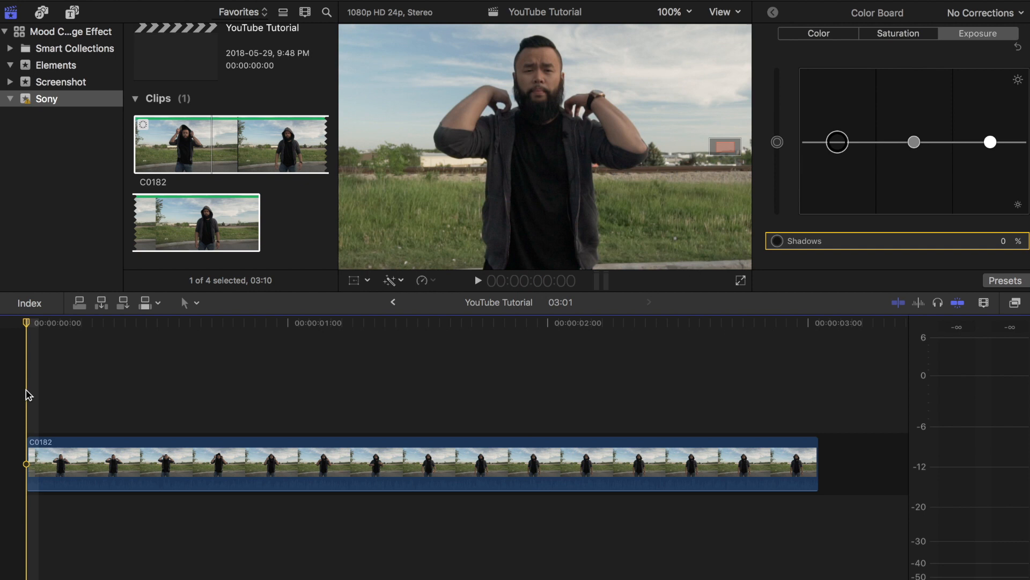
{"action": "key", "text": "cmd+v"}
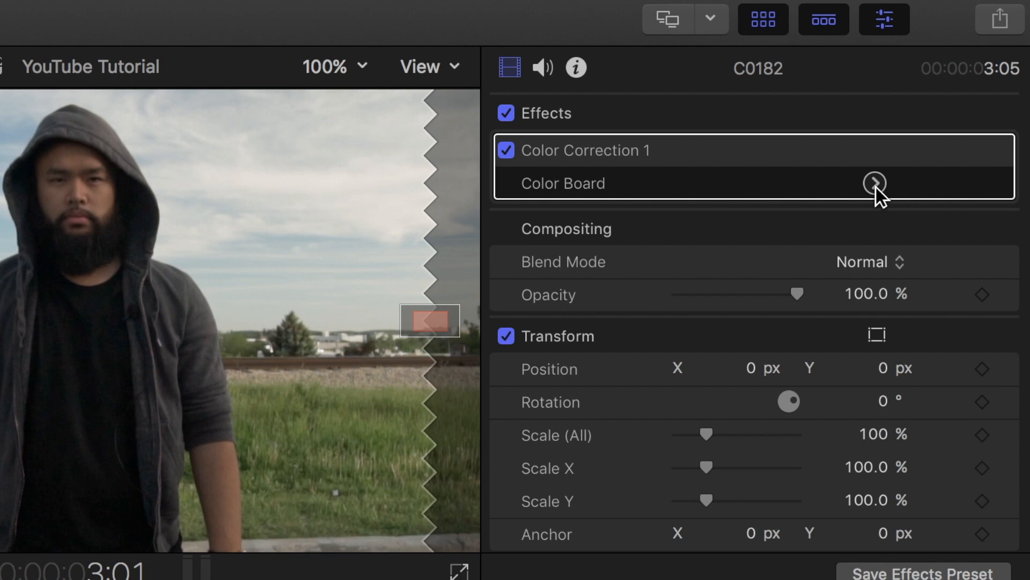
- Raise the top copy's highlights exposure 20% and tint its midtones warm red
{"action": "left_click", "coordinate": [875, 182]}
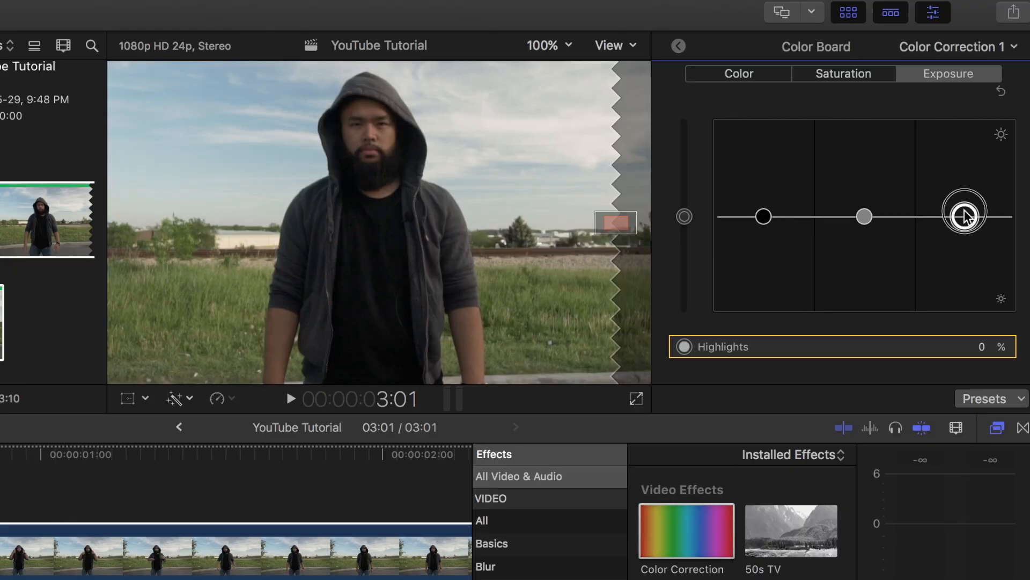
{"action": "left_click_drag", "start_coordinate": [964, 217], "coordinate": [963, 198]}
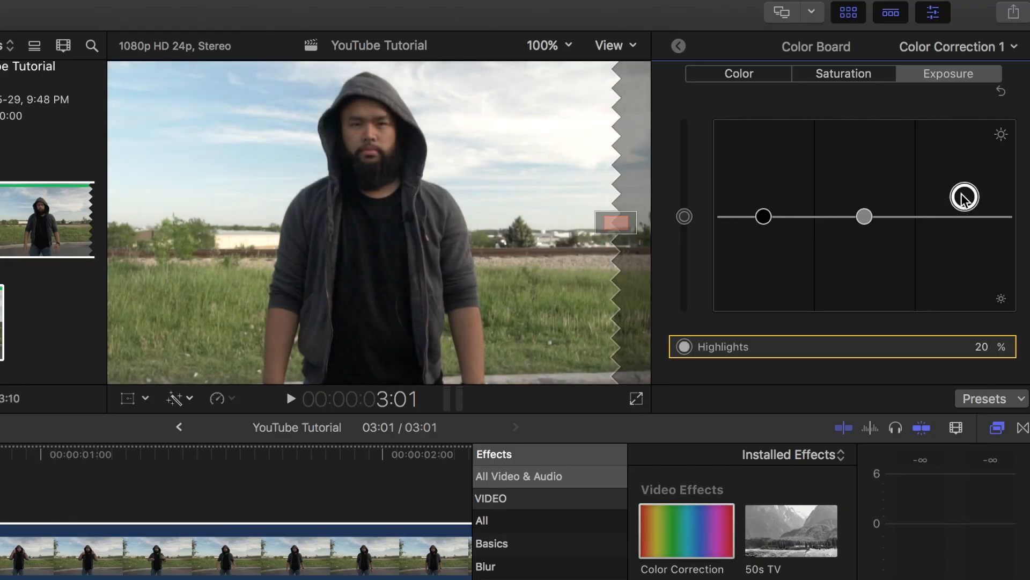
{"action": "left_click", "coordinate": [737, 73]}
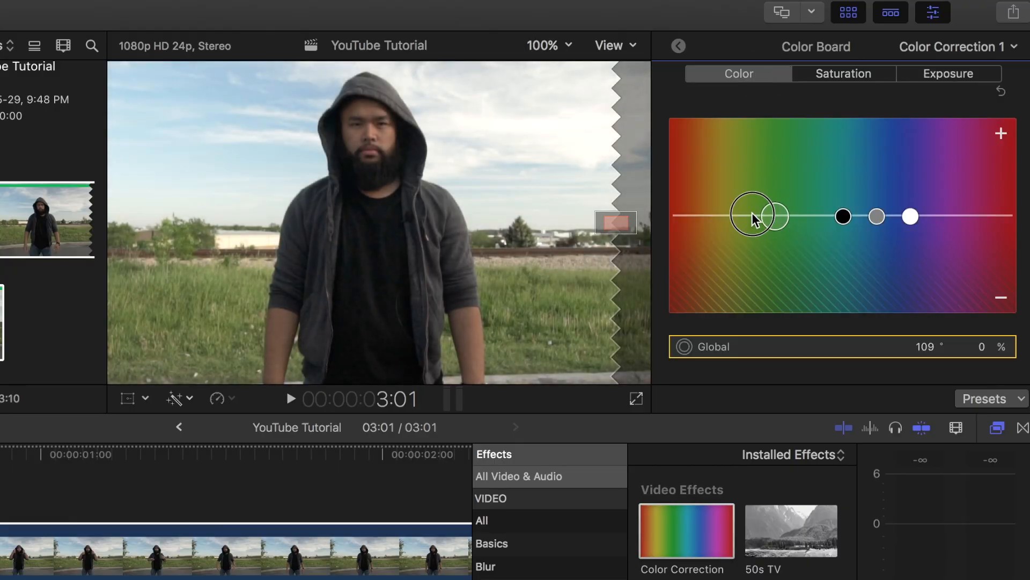
{"action": "left_click_drag", "start_coordinate": [760, 215], "coordinate": [670, 215]}
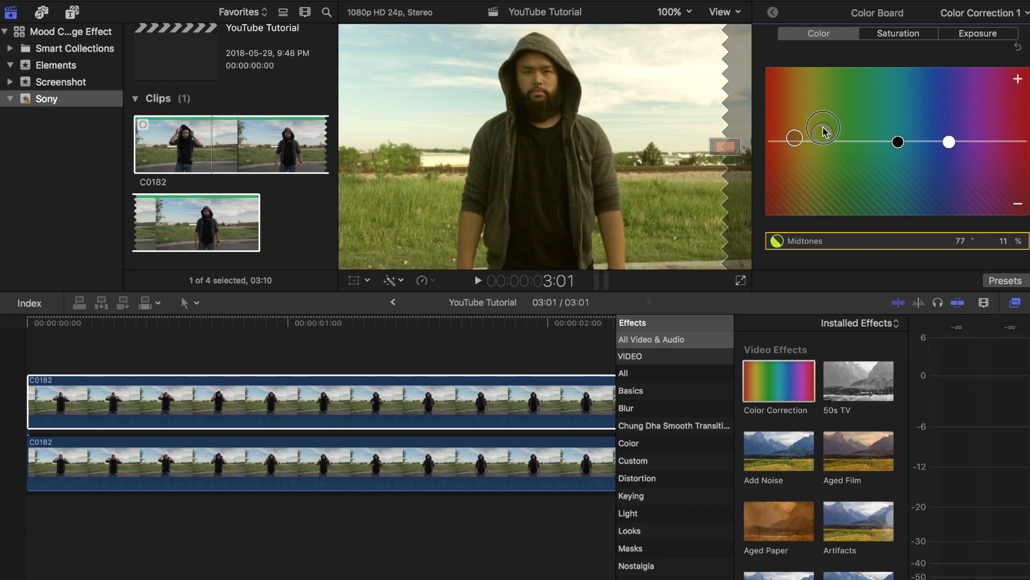
{"action": "left_click_drag", "start_coordinate": [822, 127], "coordinate": [768, 132]}
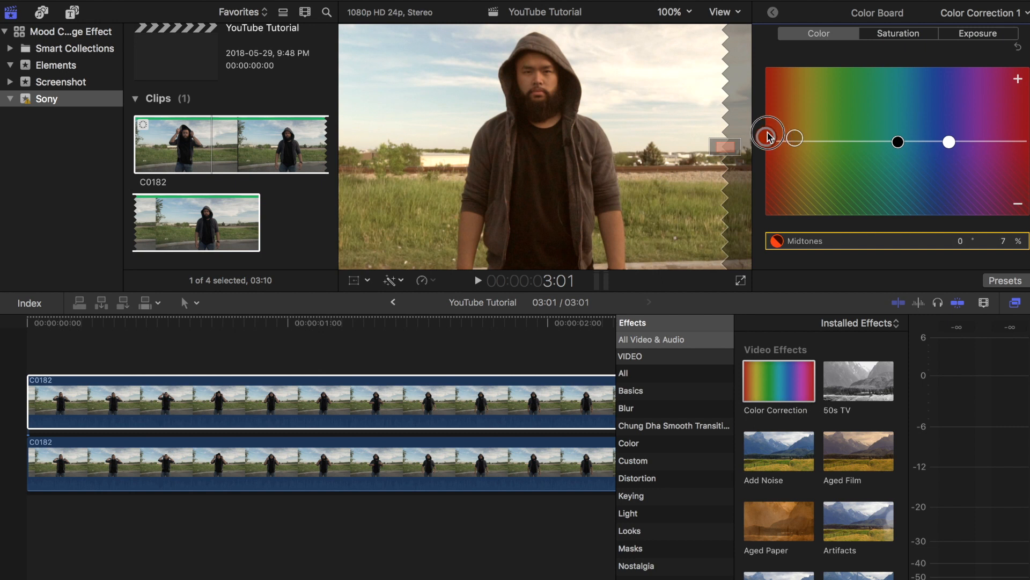
- Disable the warm top copy of C0182 and select the bottom copy beneath it
{"action": "left_click", "coordinate": [261, 401]}
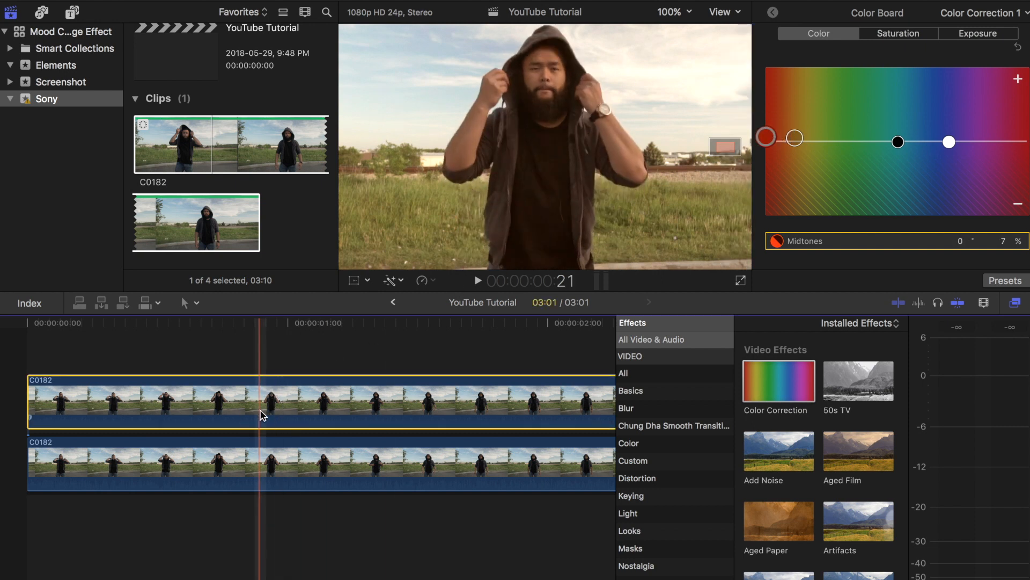
{"action": "key", "text": "v"}
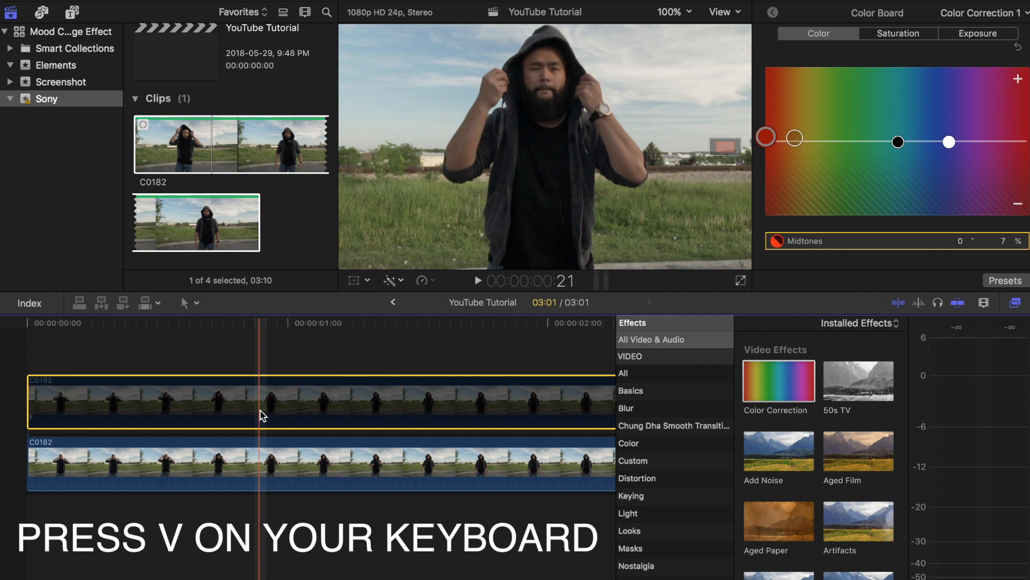
{"action": "key", "text": "v"}
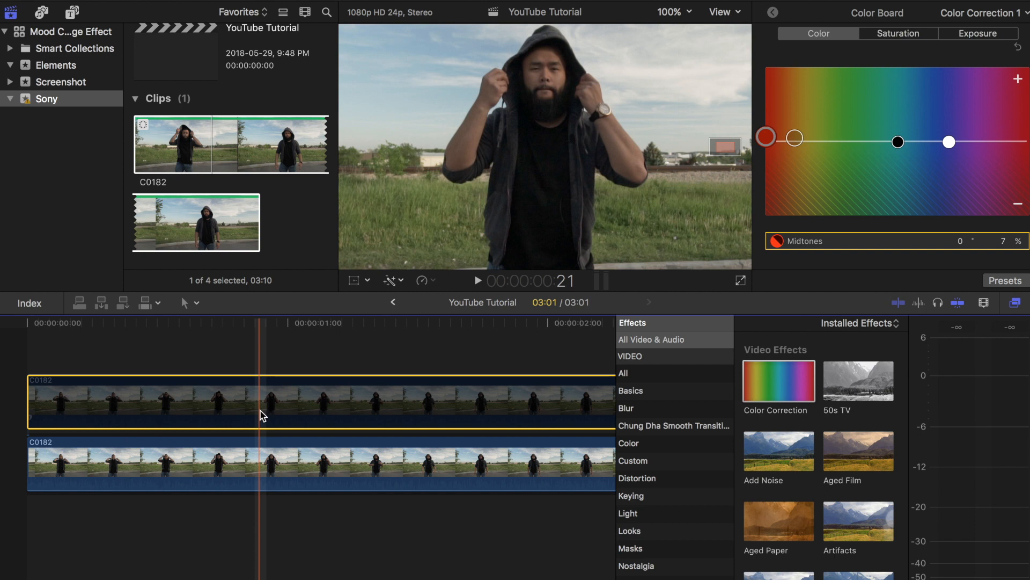
{"action": "left_click", "coordinate": [262, 465]}
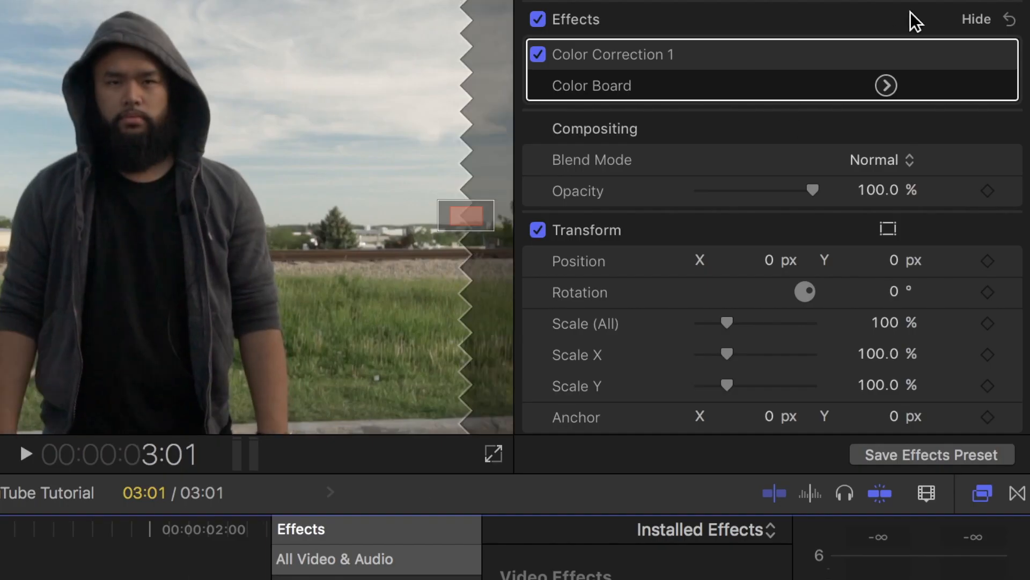
- Fully desaturate the bottom copy, darken its midtones slightly, and apply the Cast look
{"action": "left_click", "coordinate": [886, 86]}
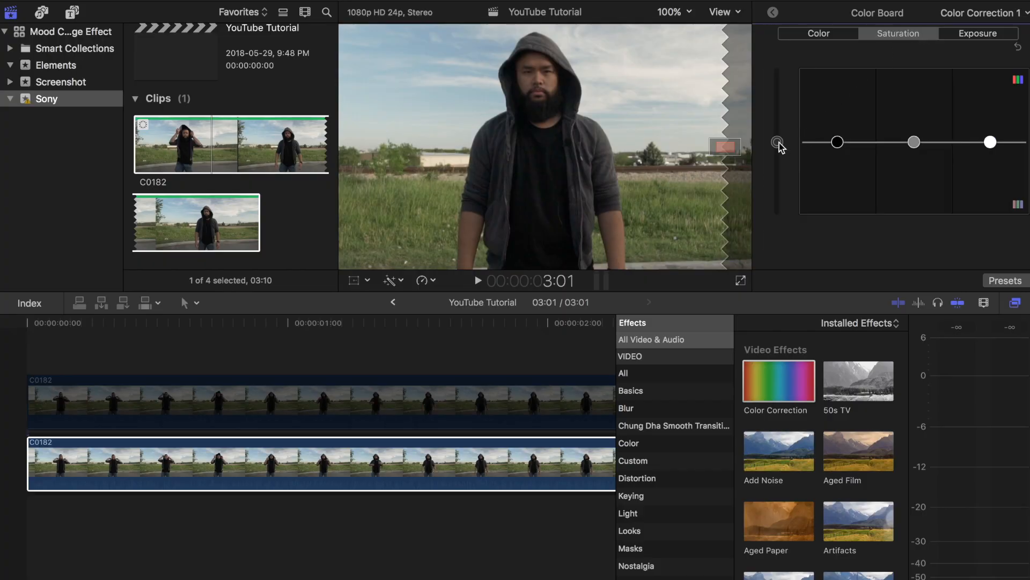
{"action": "left_click_drag", "start_coordinate": [777, 141], "coordinate": [777, 227]}
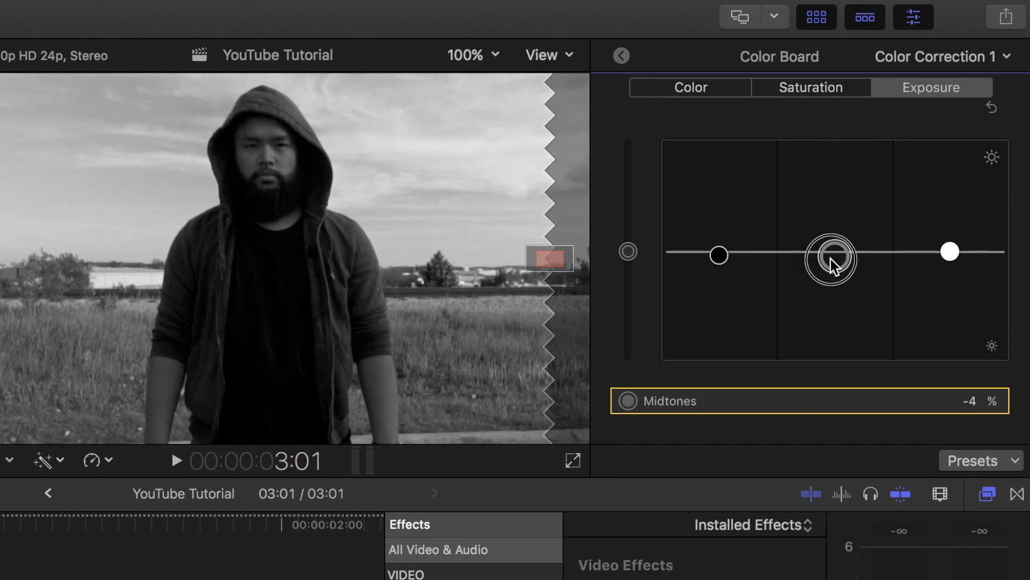
{"action": "left_click_drag", "start_coordinate": [830, 252], "coordinate": [956, 269]}
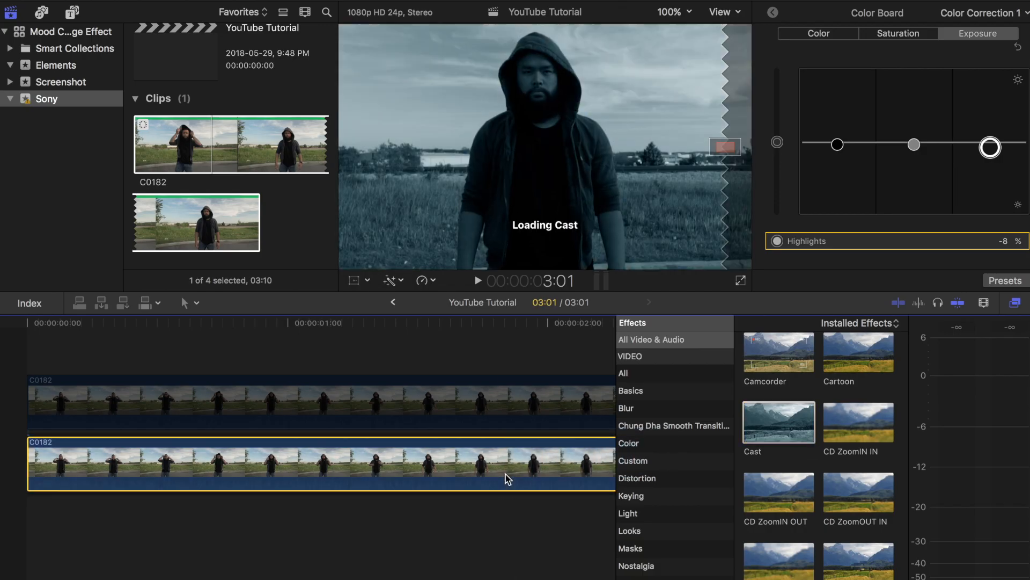
{"action": "left_click", "coordinate": [205, 372]}
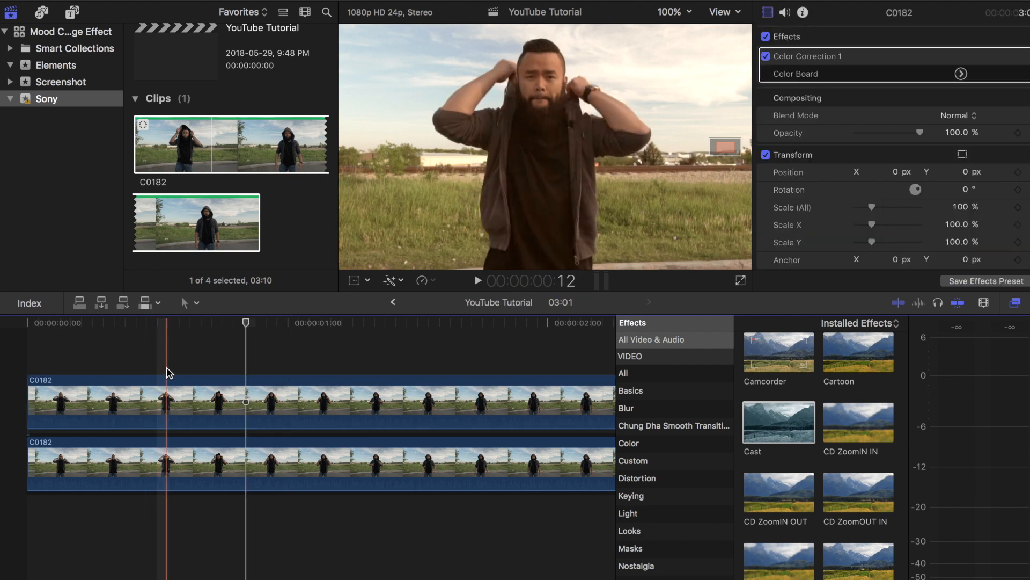
- Keyframe the top copy's opacity at full strength, then drag it down toward 0%
{"action": "left_click", "coordinate": [164, 401]}
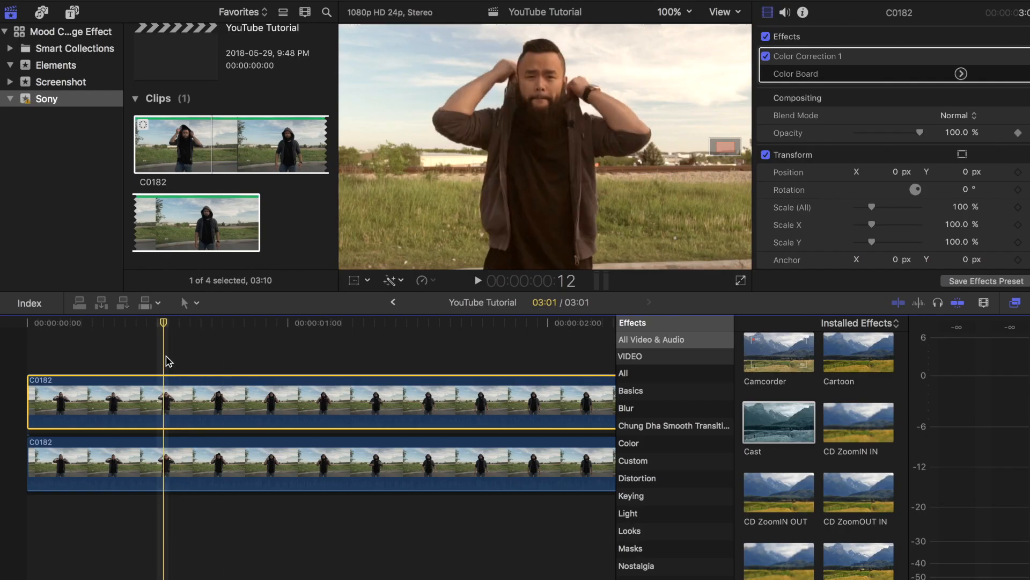
{"action": "left_click", "coordinate": [223, 395]}
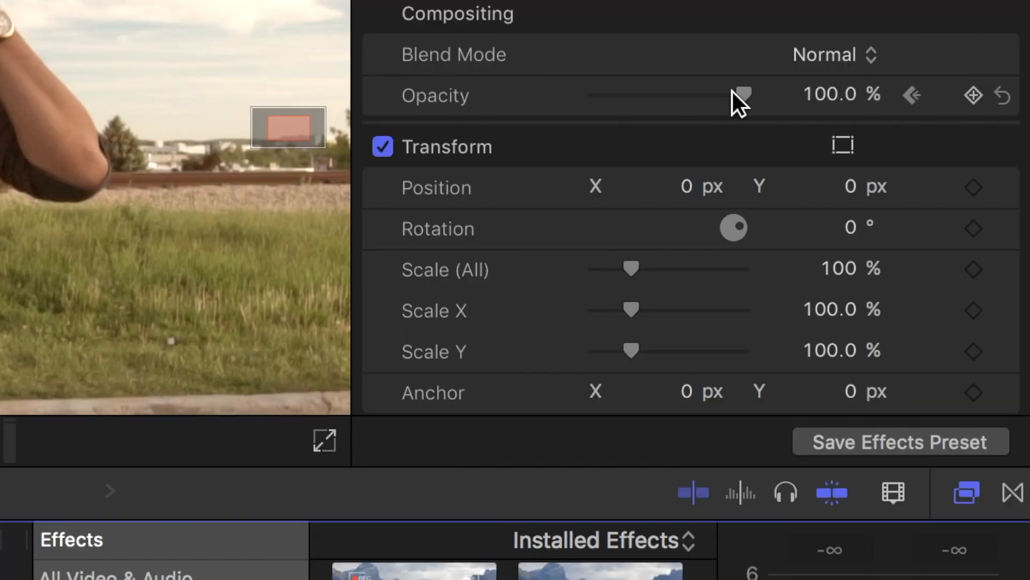
{"action": "left_click_drag", "start_coordinate": [741, 95], "coordinate": [595, 94]}
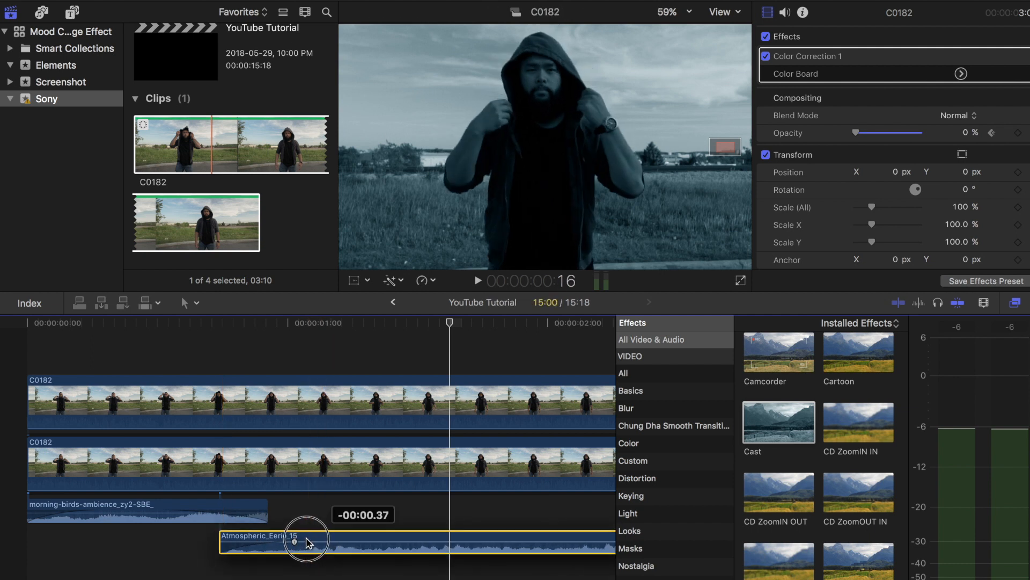
- Slide the eerie atmospheric sound earlier and scroll the sound effects library page
{"action": "left_click_drag", "start_coordinate": [309, 542], "coordinate": [184, 542]}
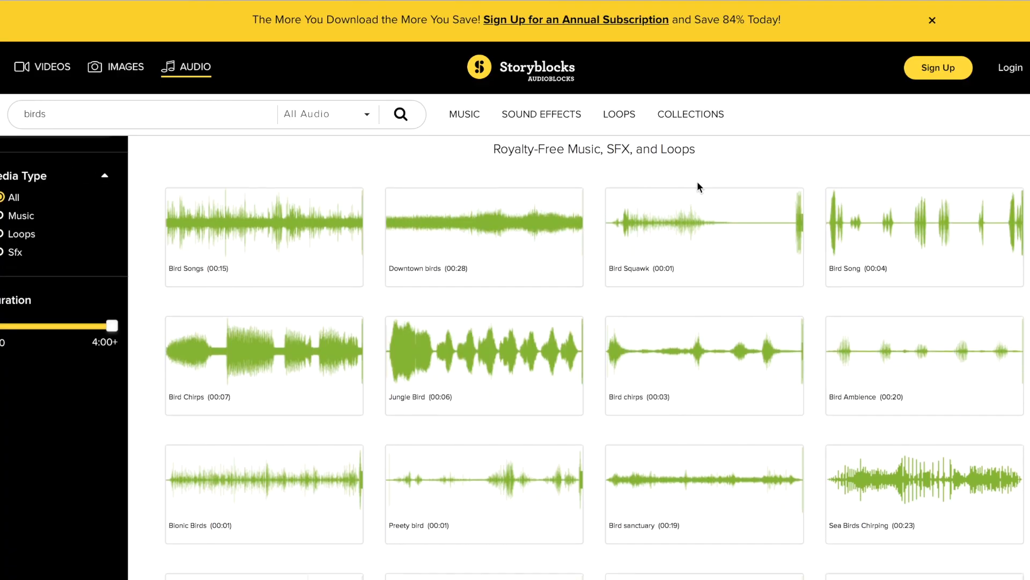
{"action": "scroll", "scroll_direction": "down", "scroll_amount": 3}
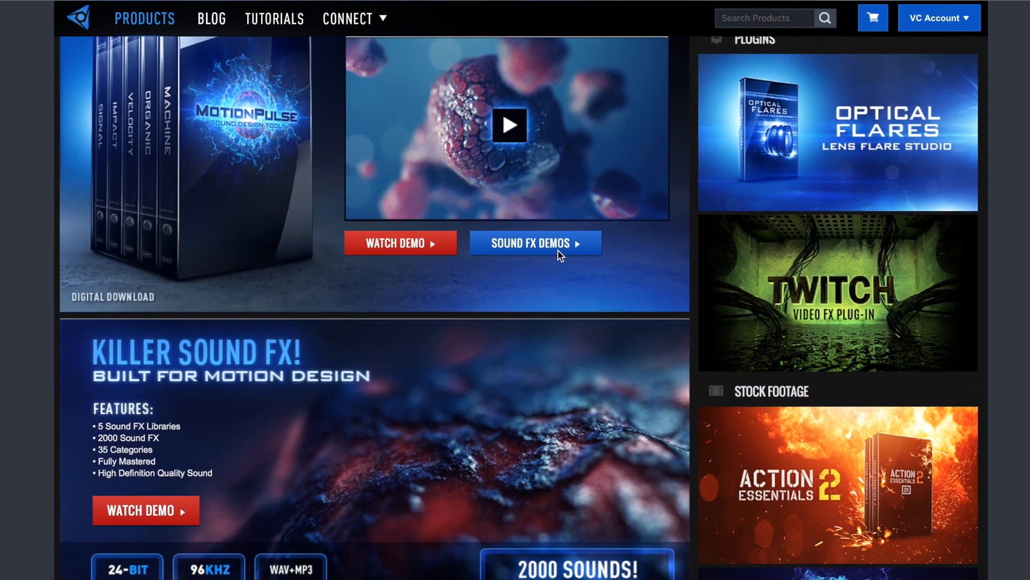
{"action": "scroll", "scroll_direction": "down", "scroll_amount": 3}
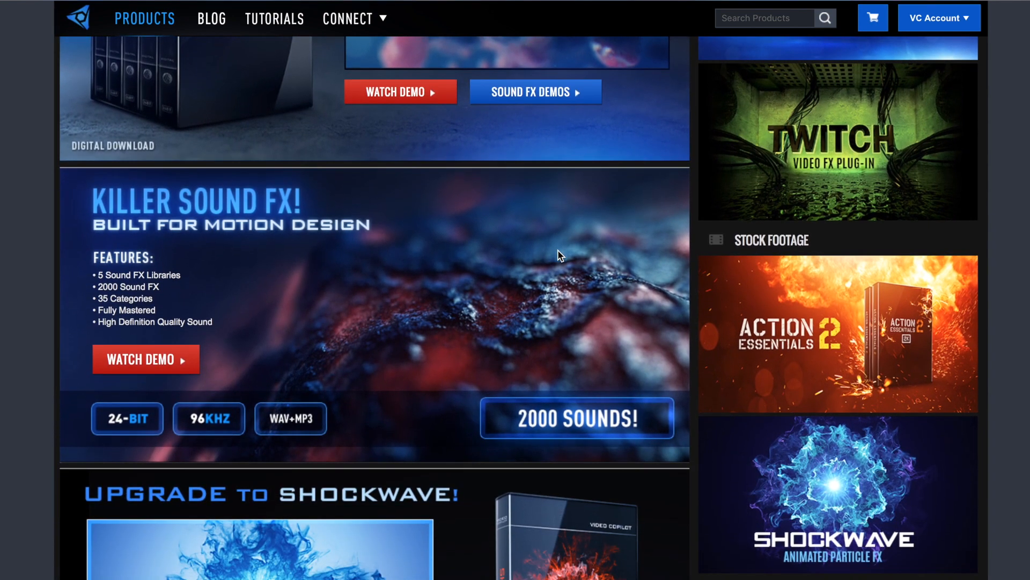
{"action": "scroll", "scroll_direction": "down", "scroll_amount": 3}
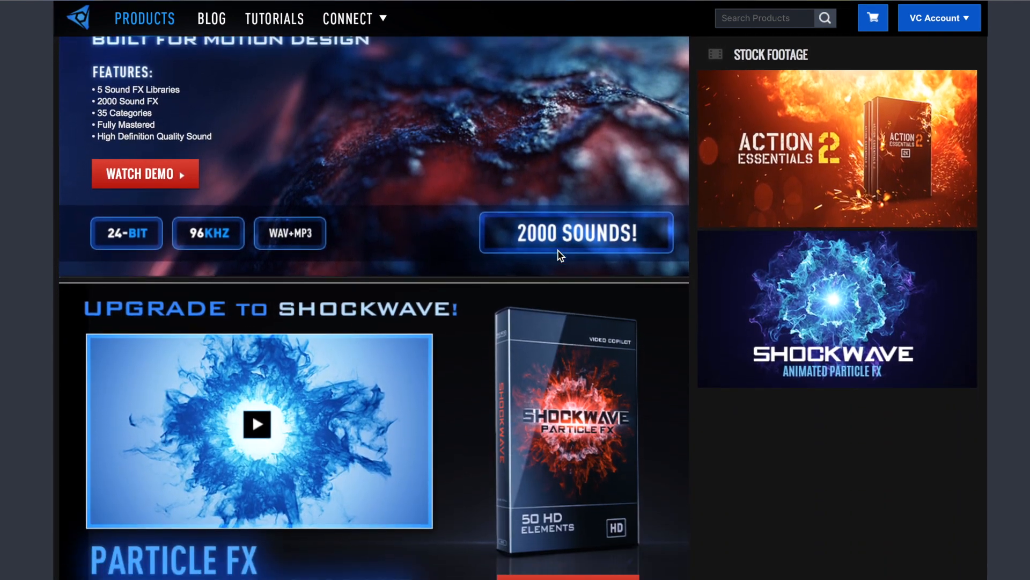